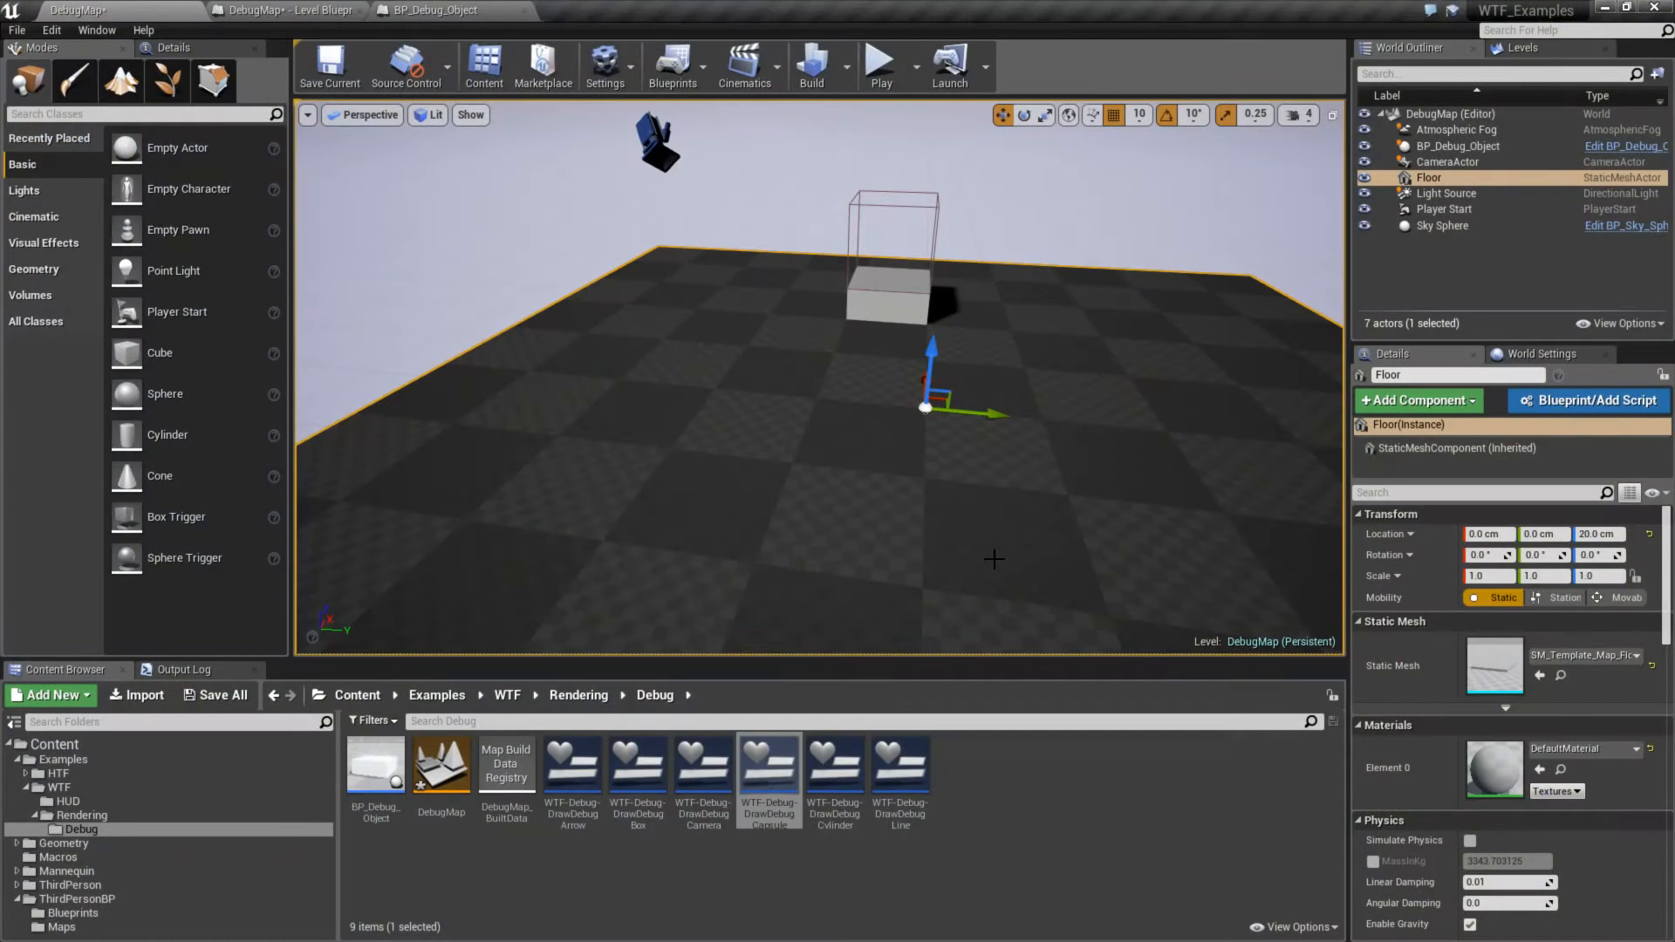
pyautogui.moveTo(879, 67)
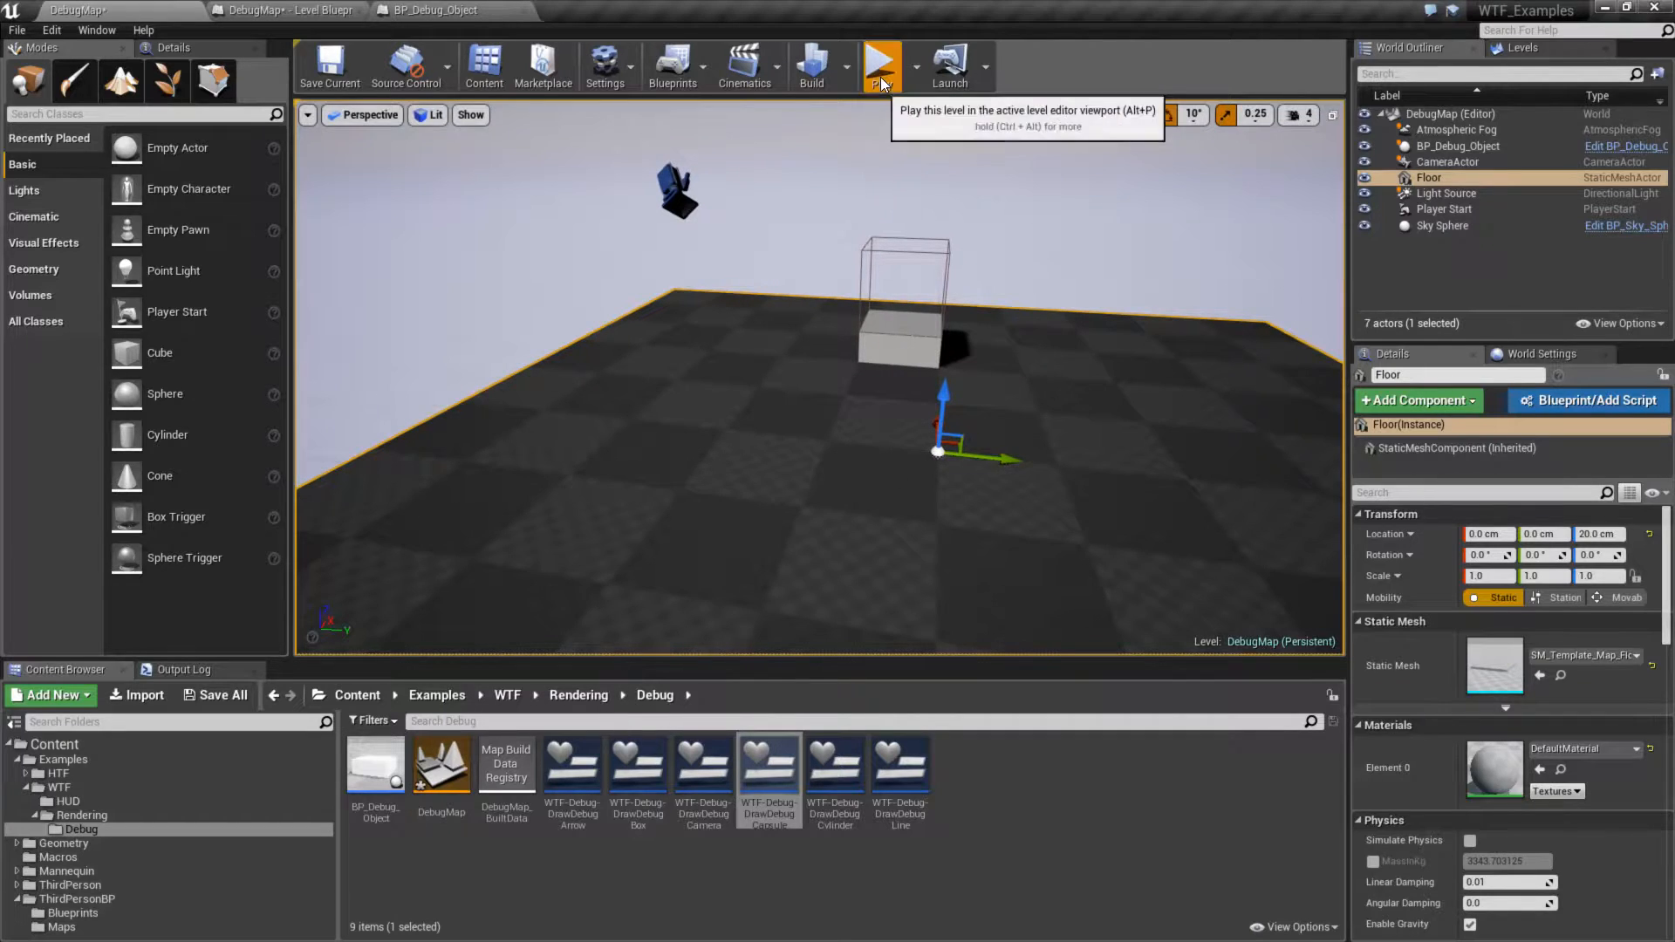
# Run the level, then switch to the BP_Debug_Object event graph with its Draw Debug Capsule nodes.
pyautogui.click(879, 64)
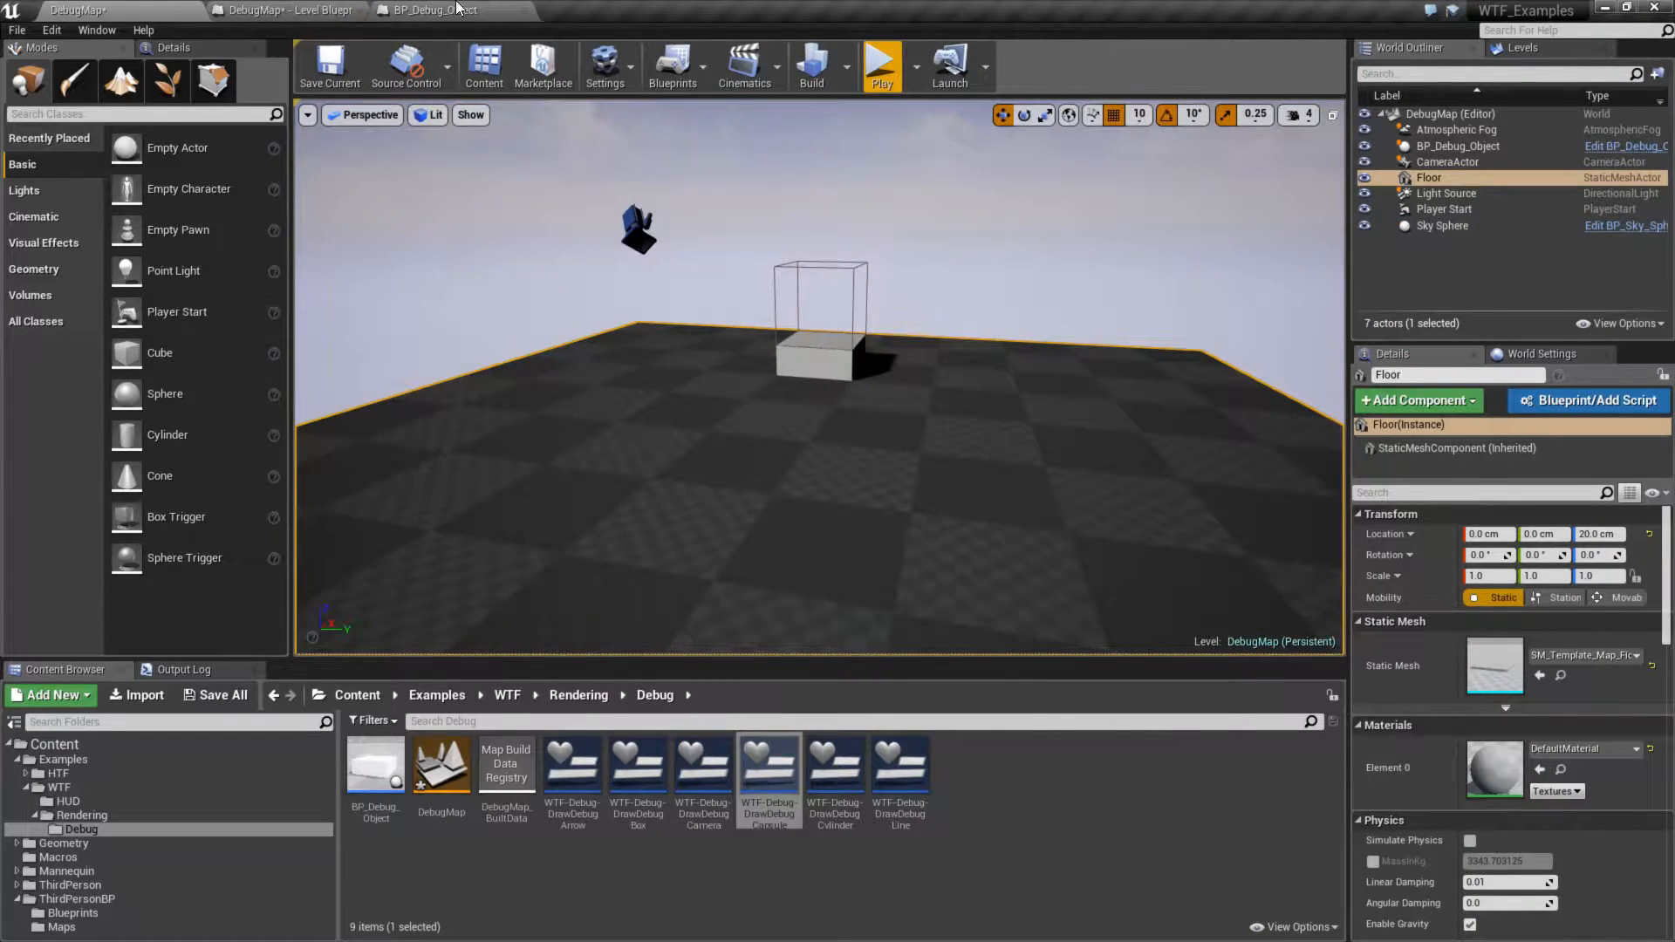
pyautogui.click(425, 10)
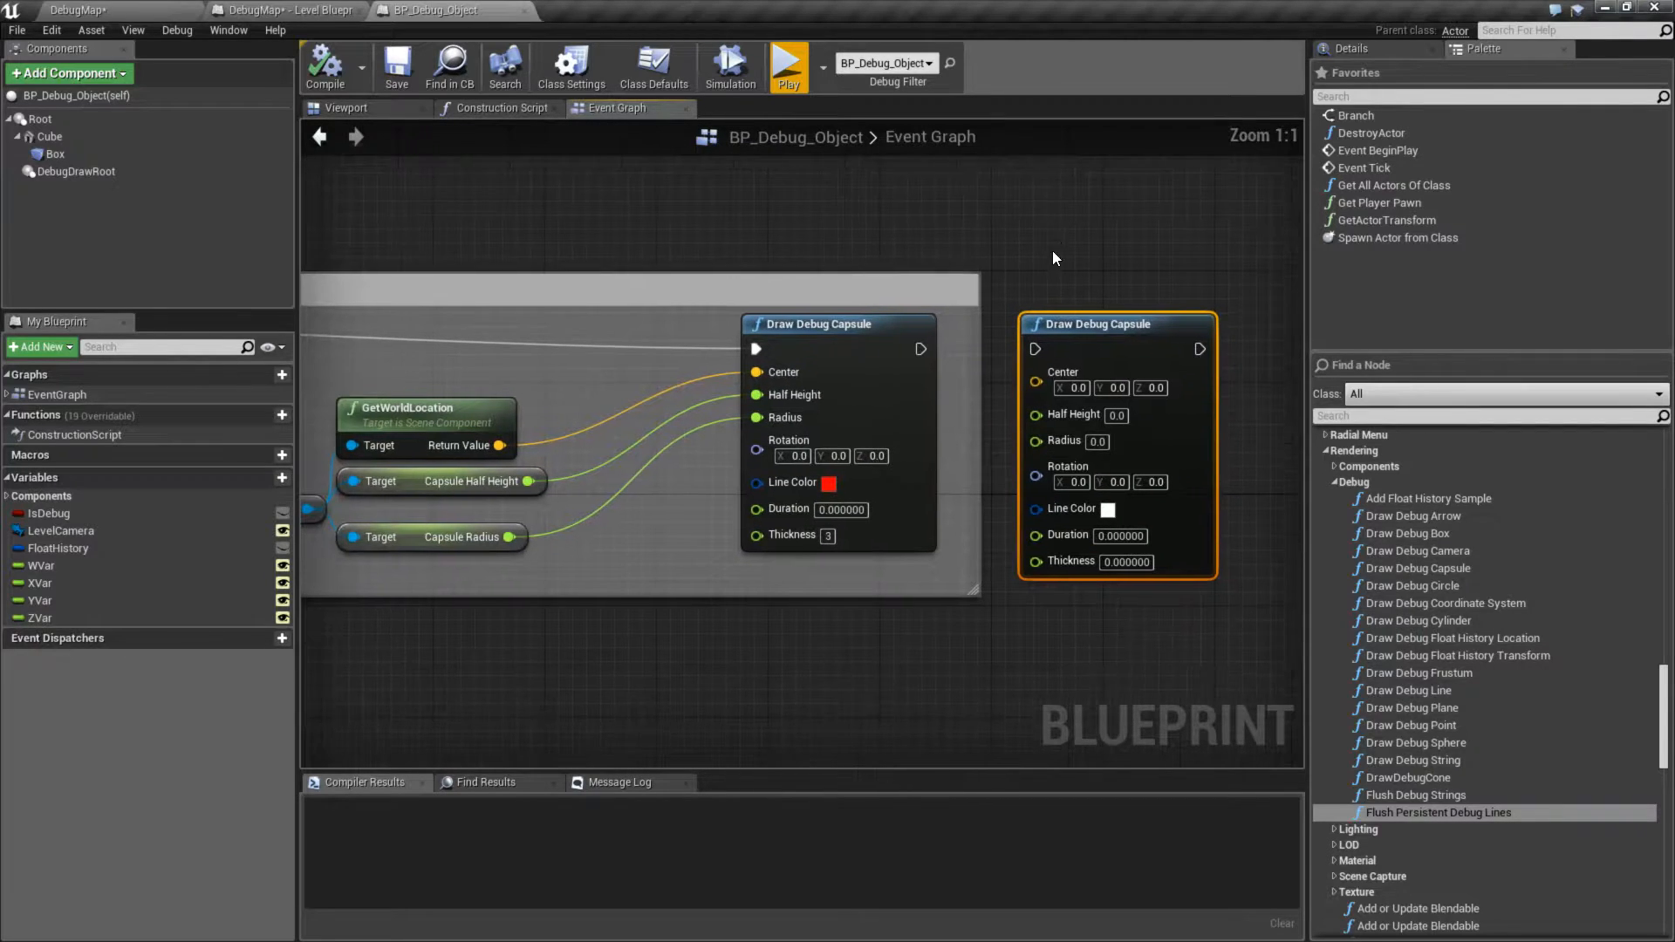
pyautogui.moveTo(839, 521)
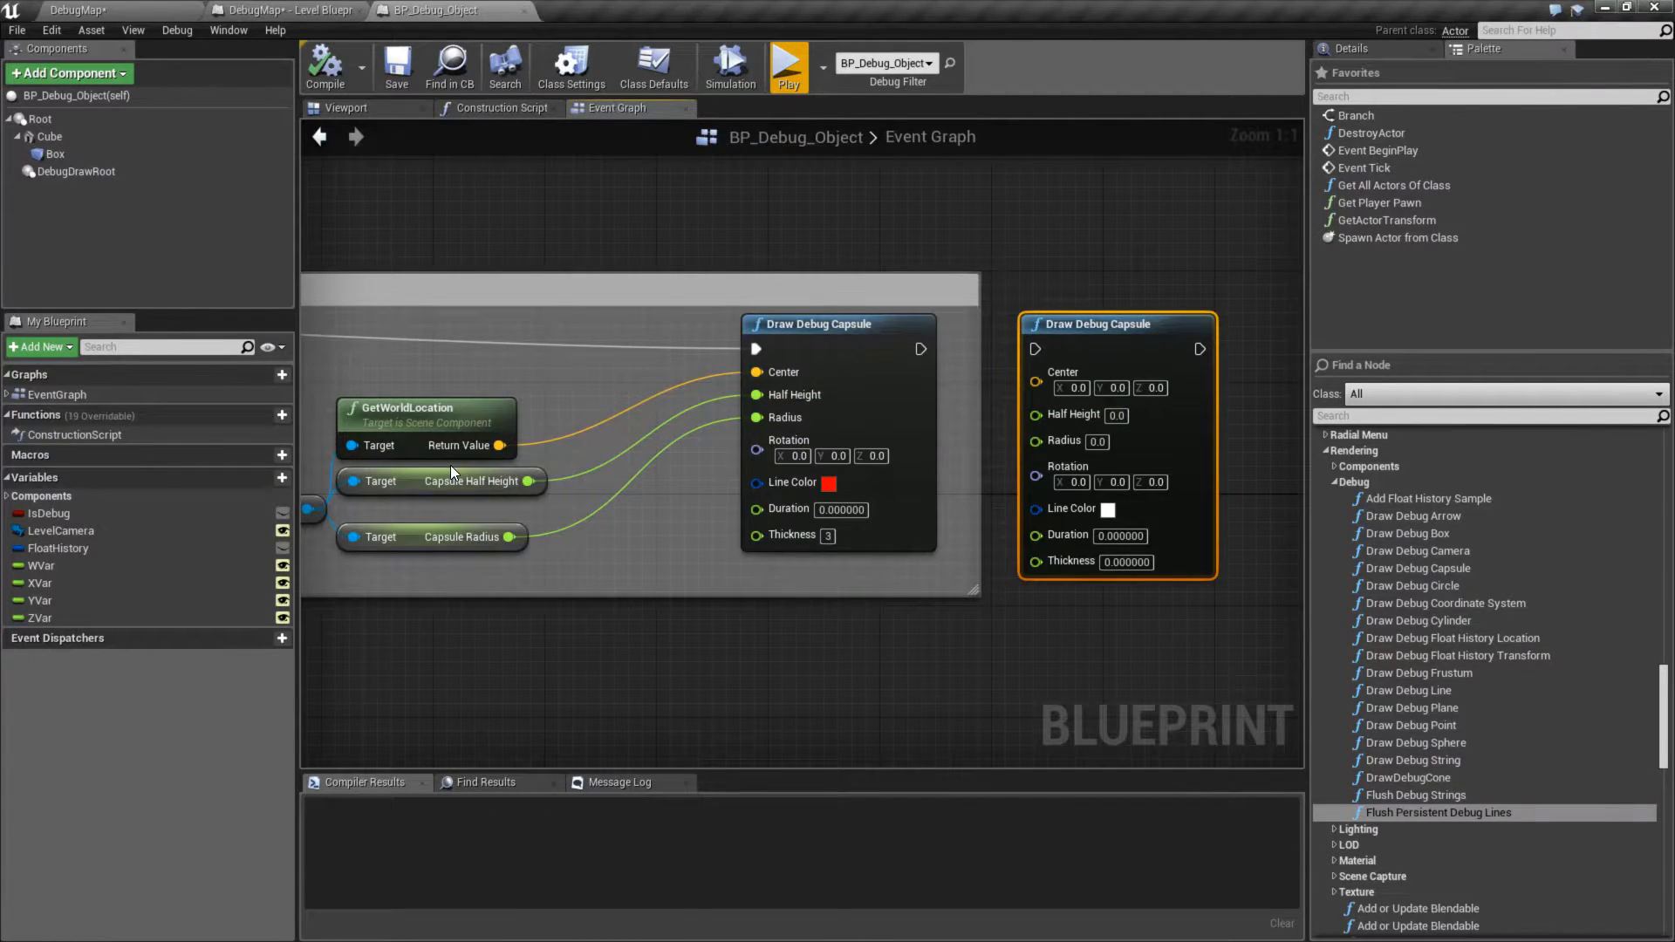
pyautogui.moveTo(613, 340)
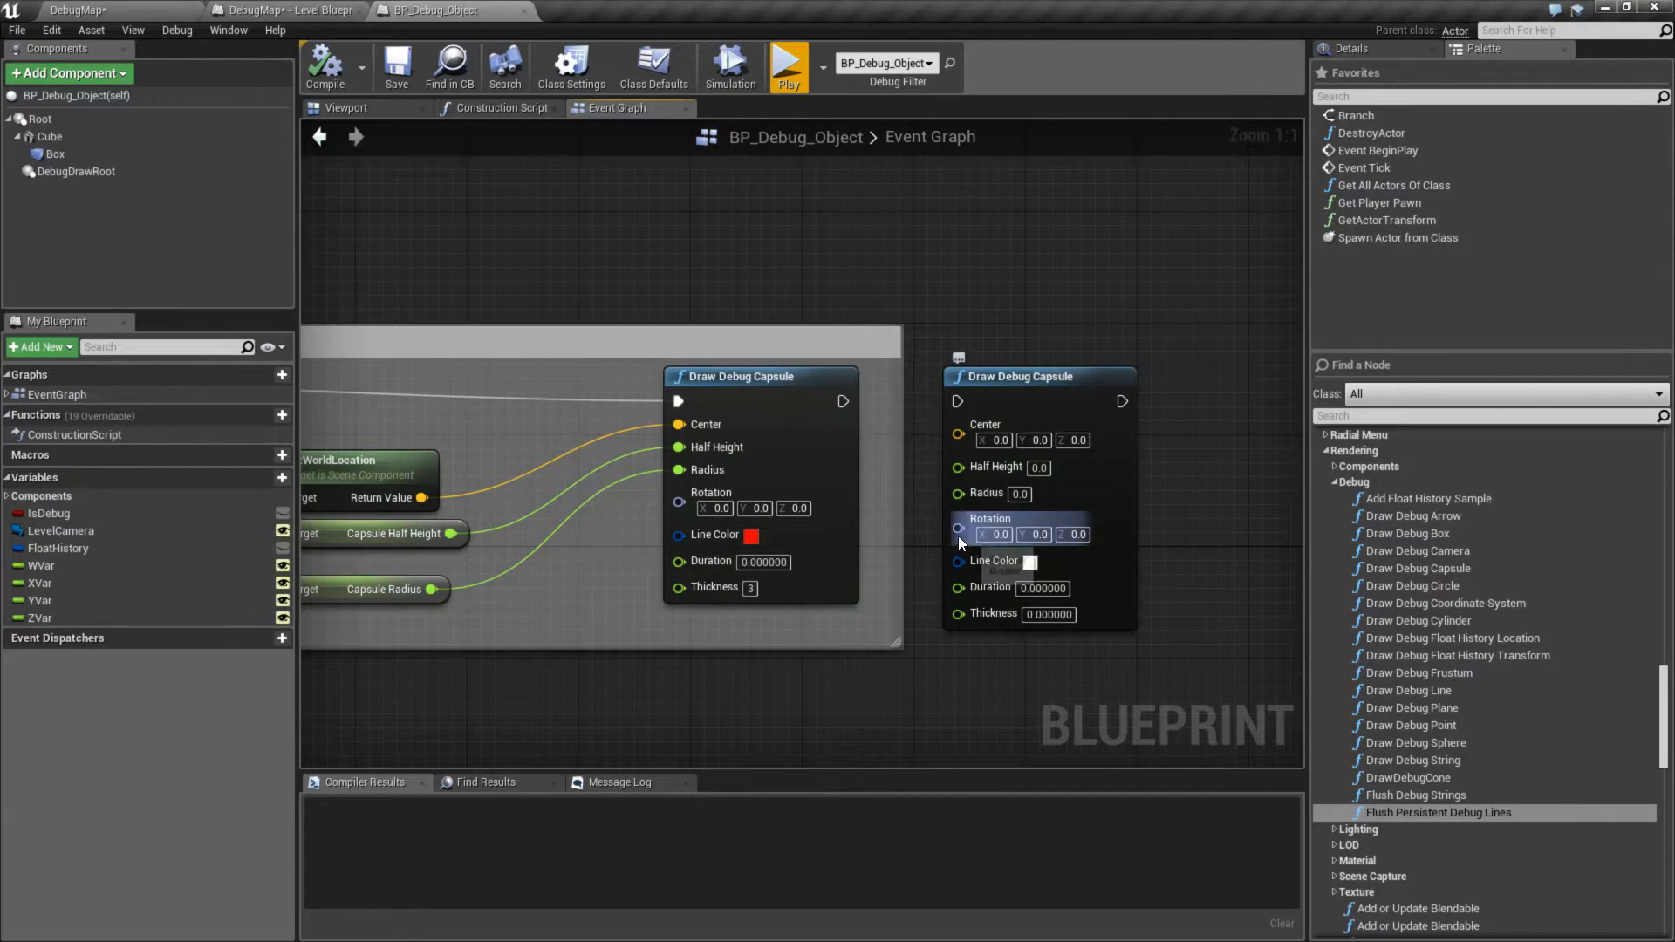
pyautogui.moveTo(957, 532)
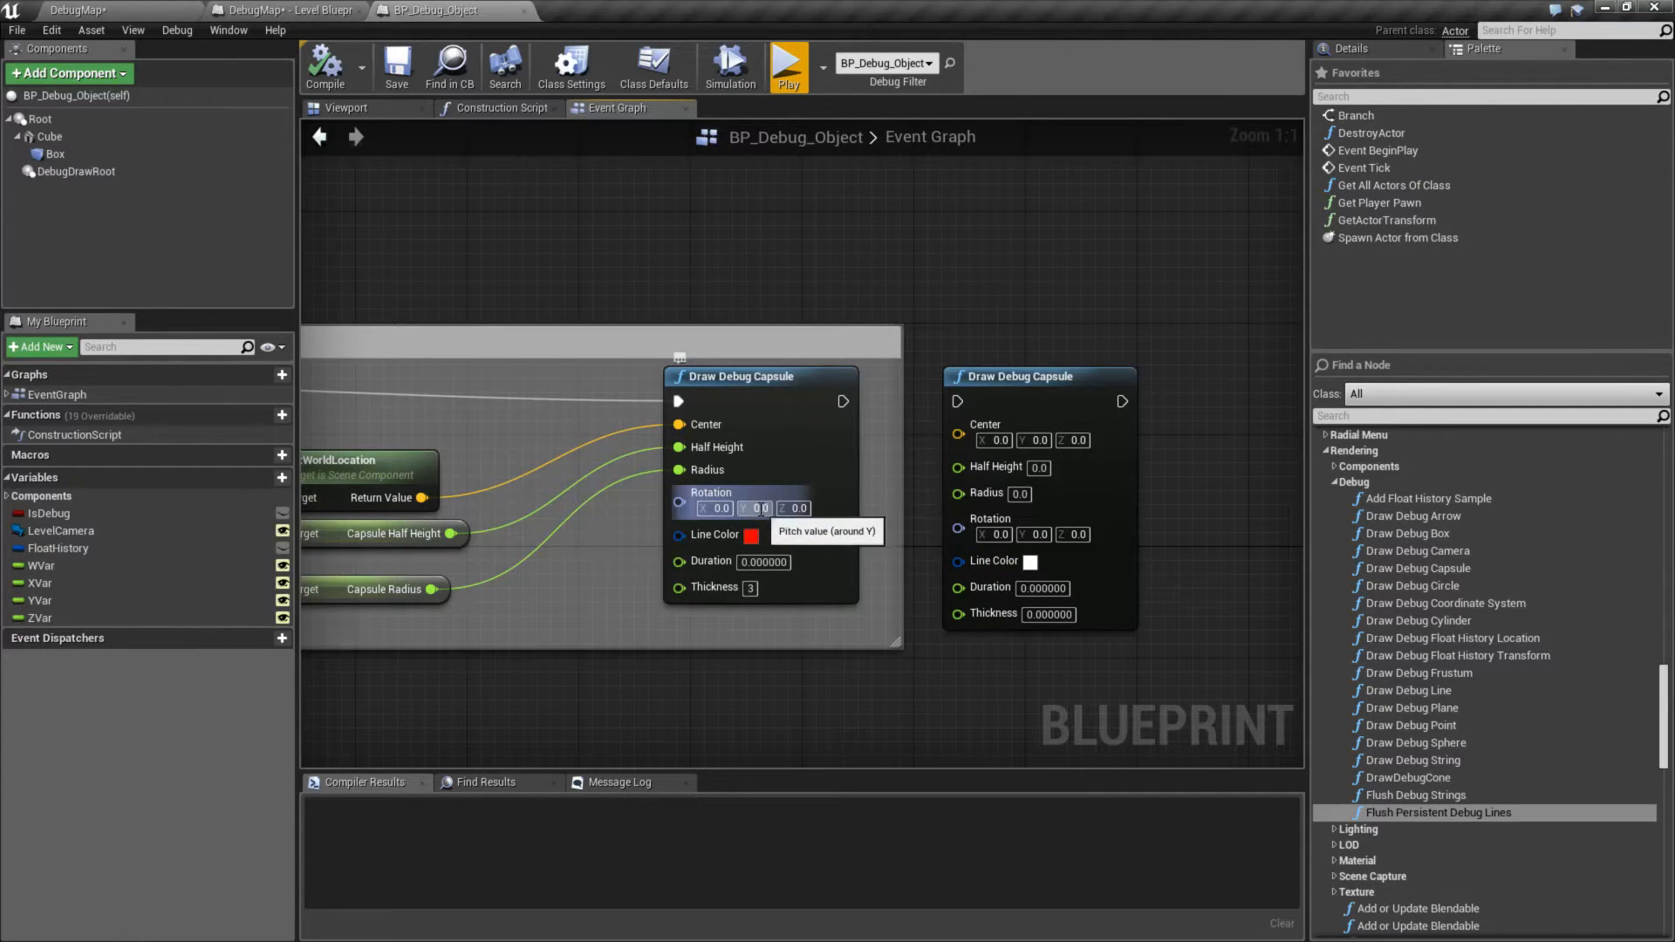
pyautogui.write('45.0')
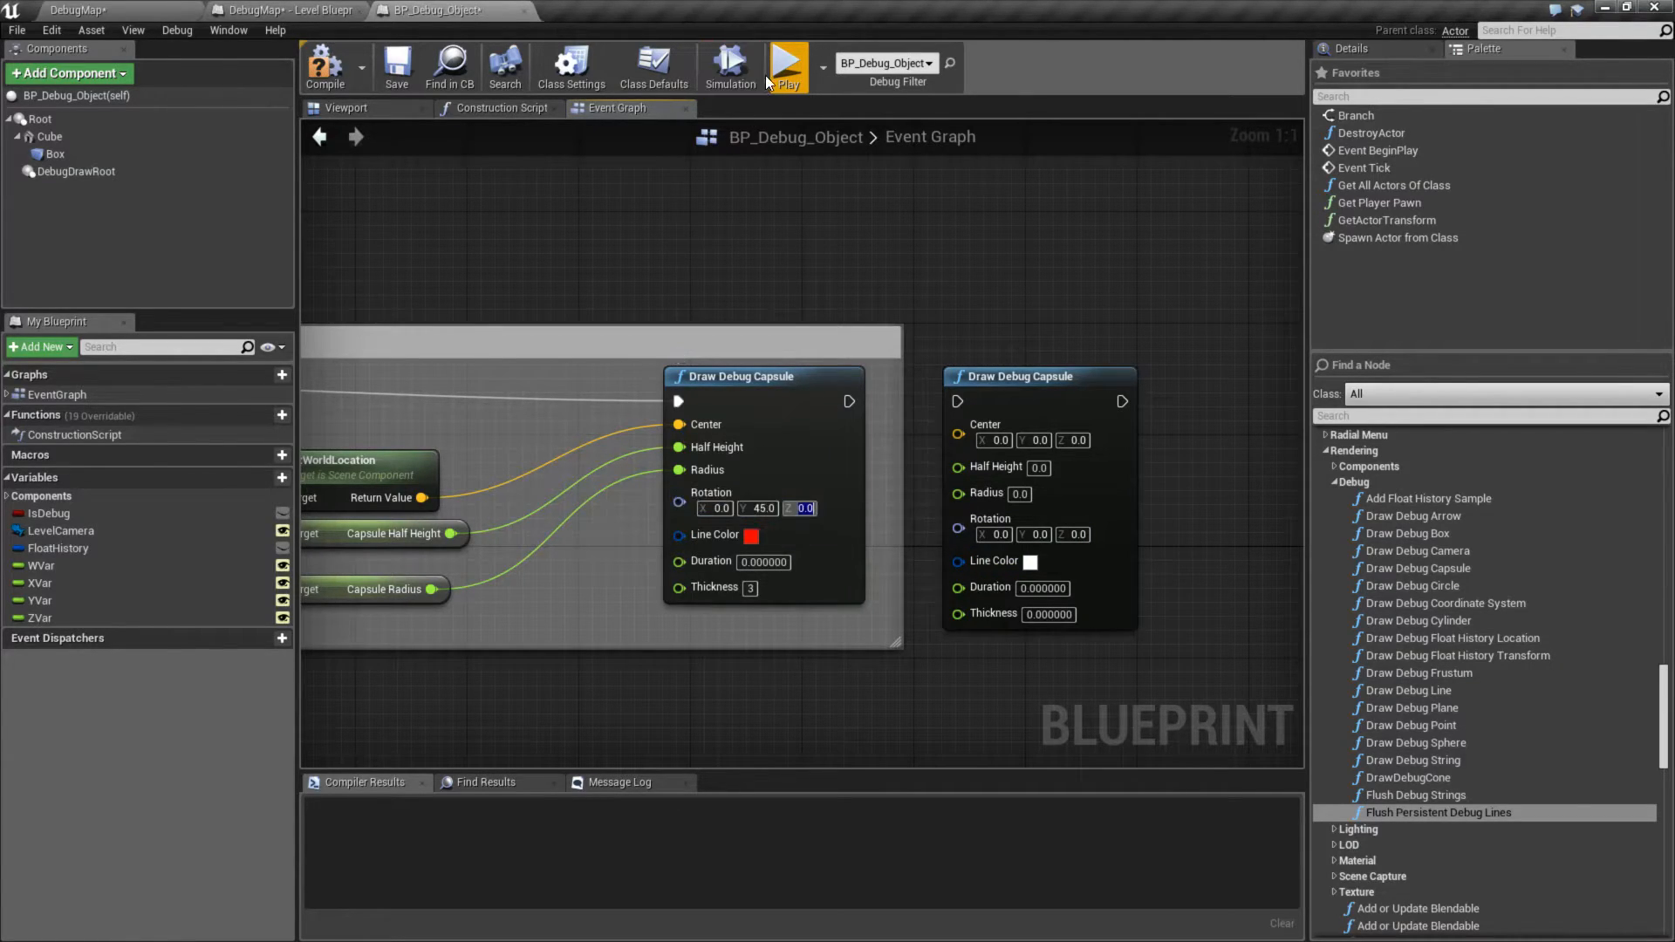
pyautogui.click(787, 66)
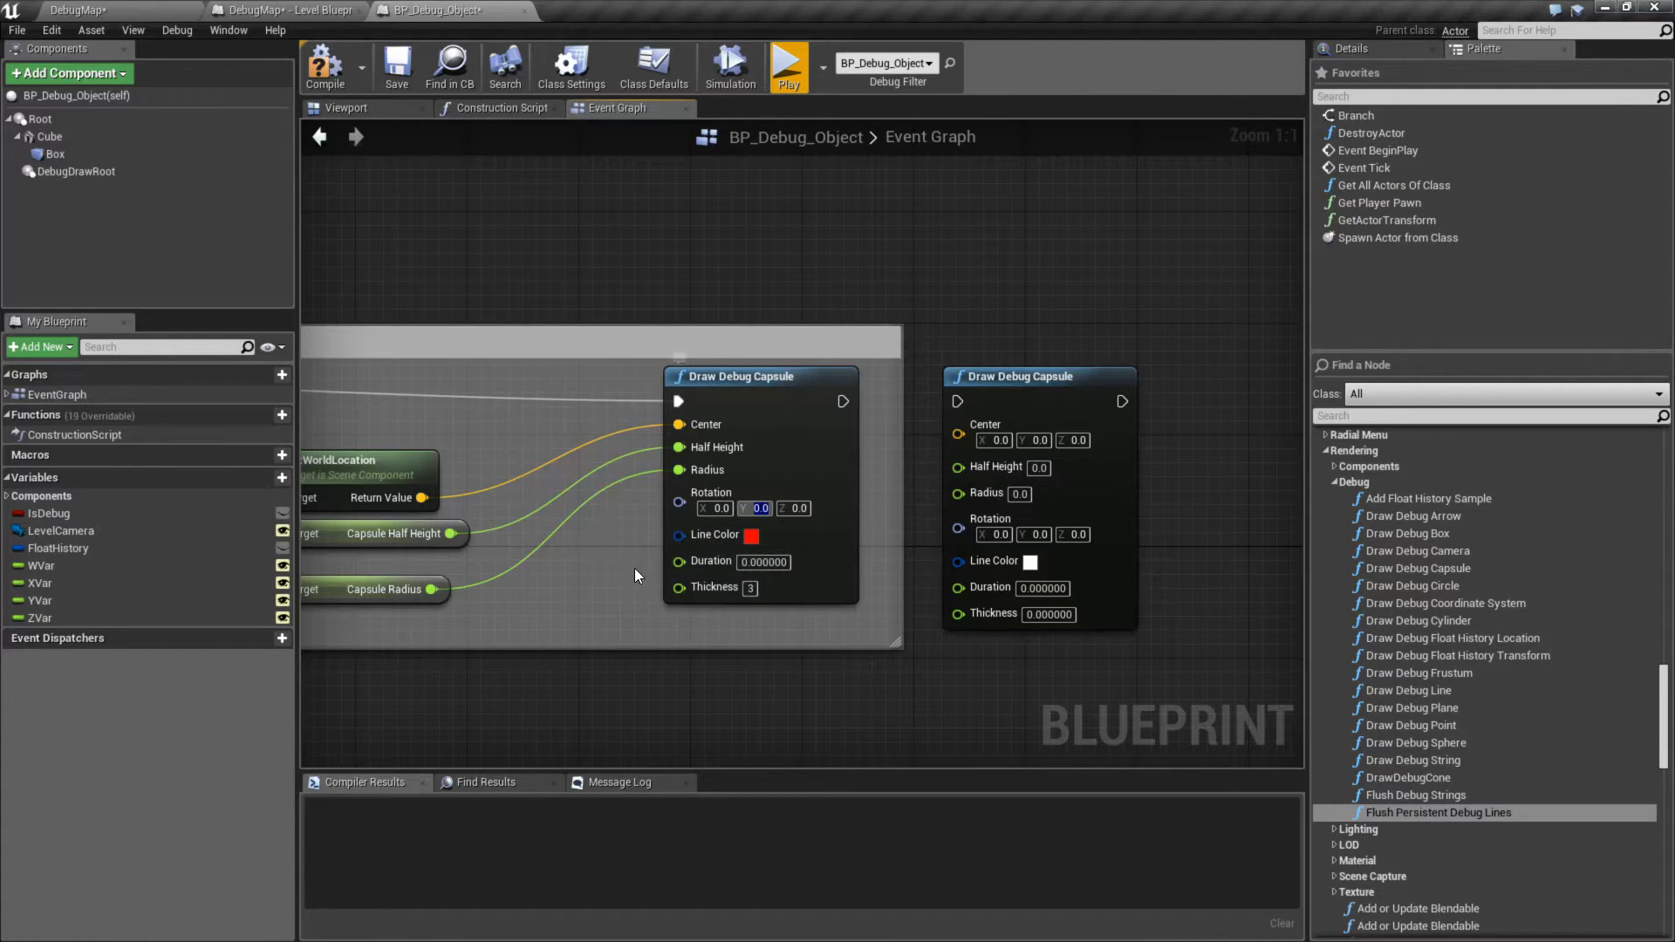
# Set Duration to 10 on the connected Draw Debug Capsule node.
pyautogui.moveTo(635, 577); pyautogui.dragTo(721, 593)
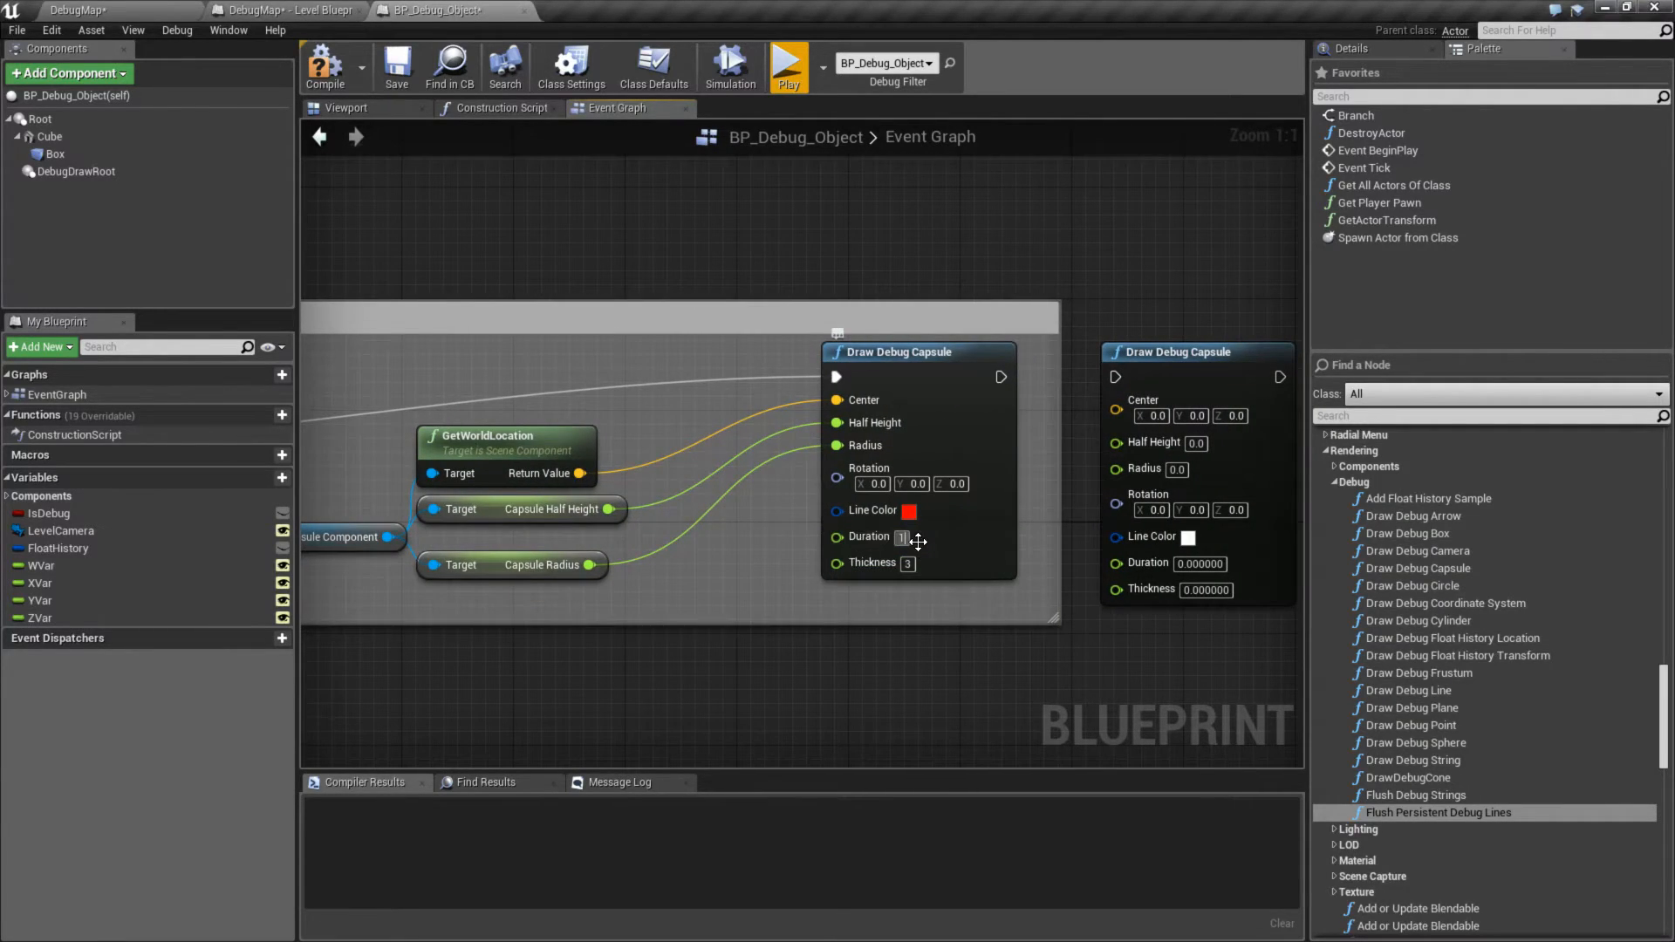
pyautogui.write('10')
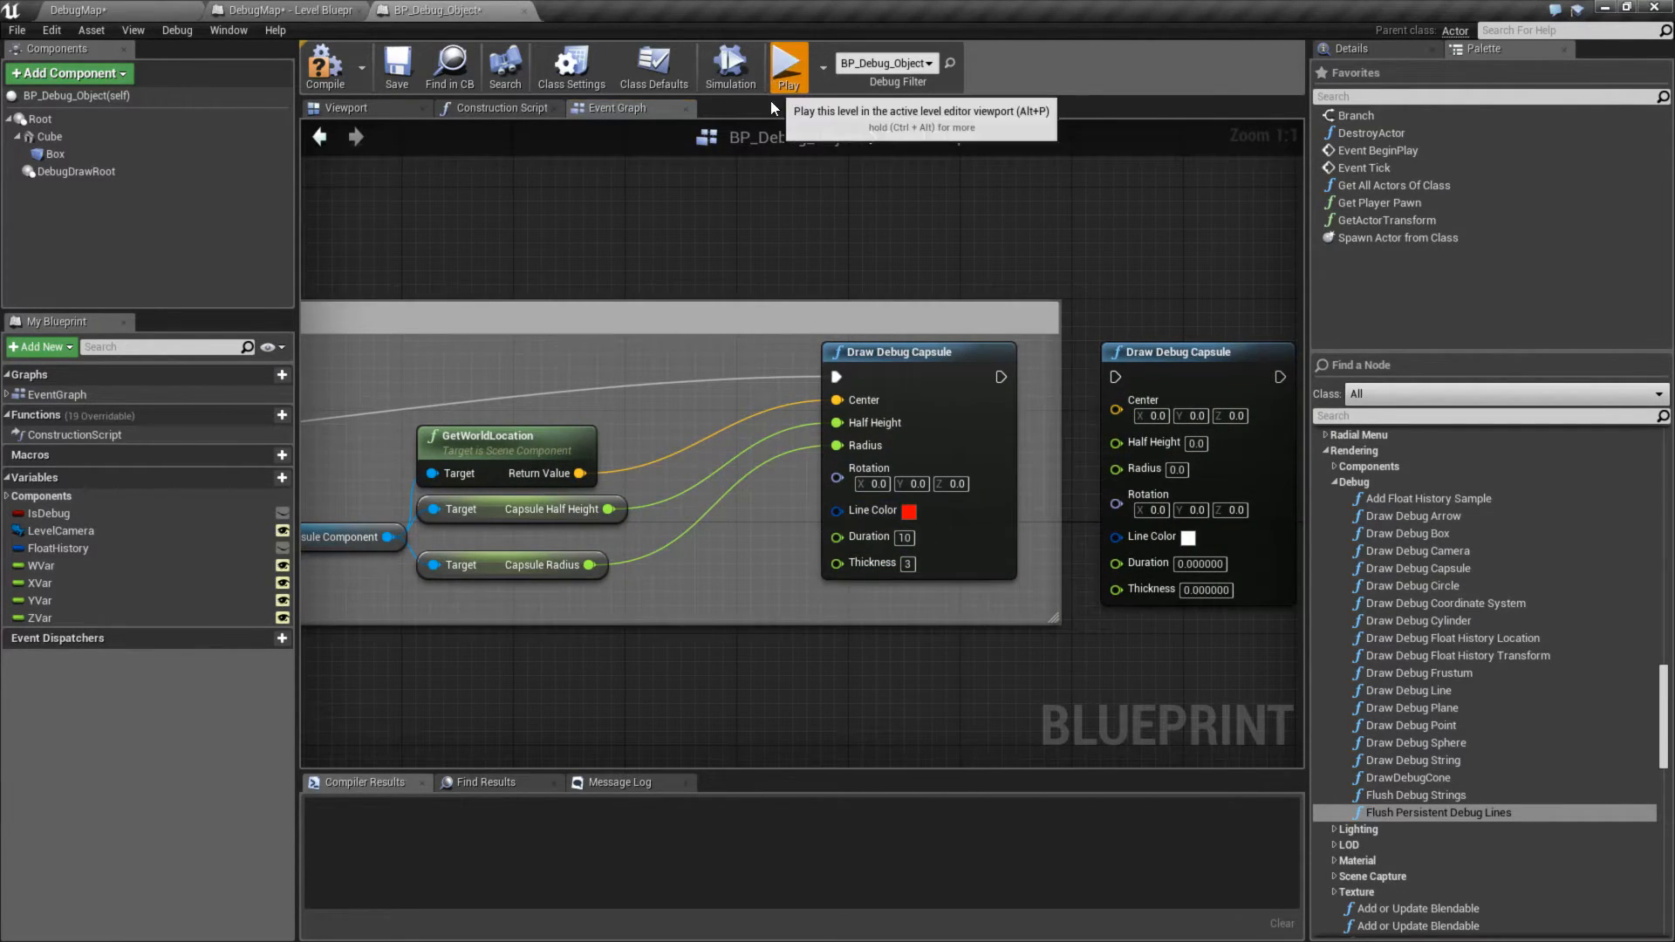
pyautogui.click(786, 62)
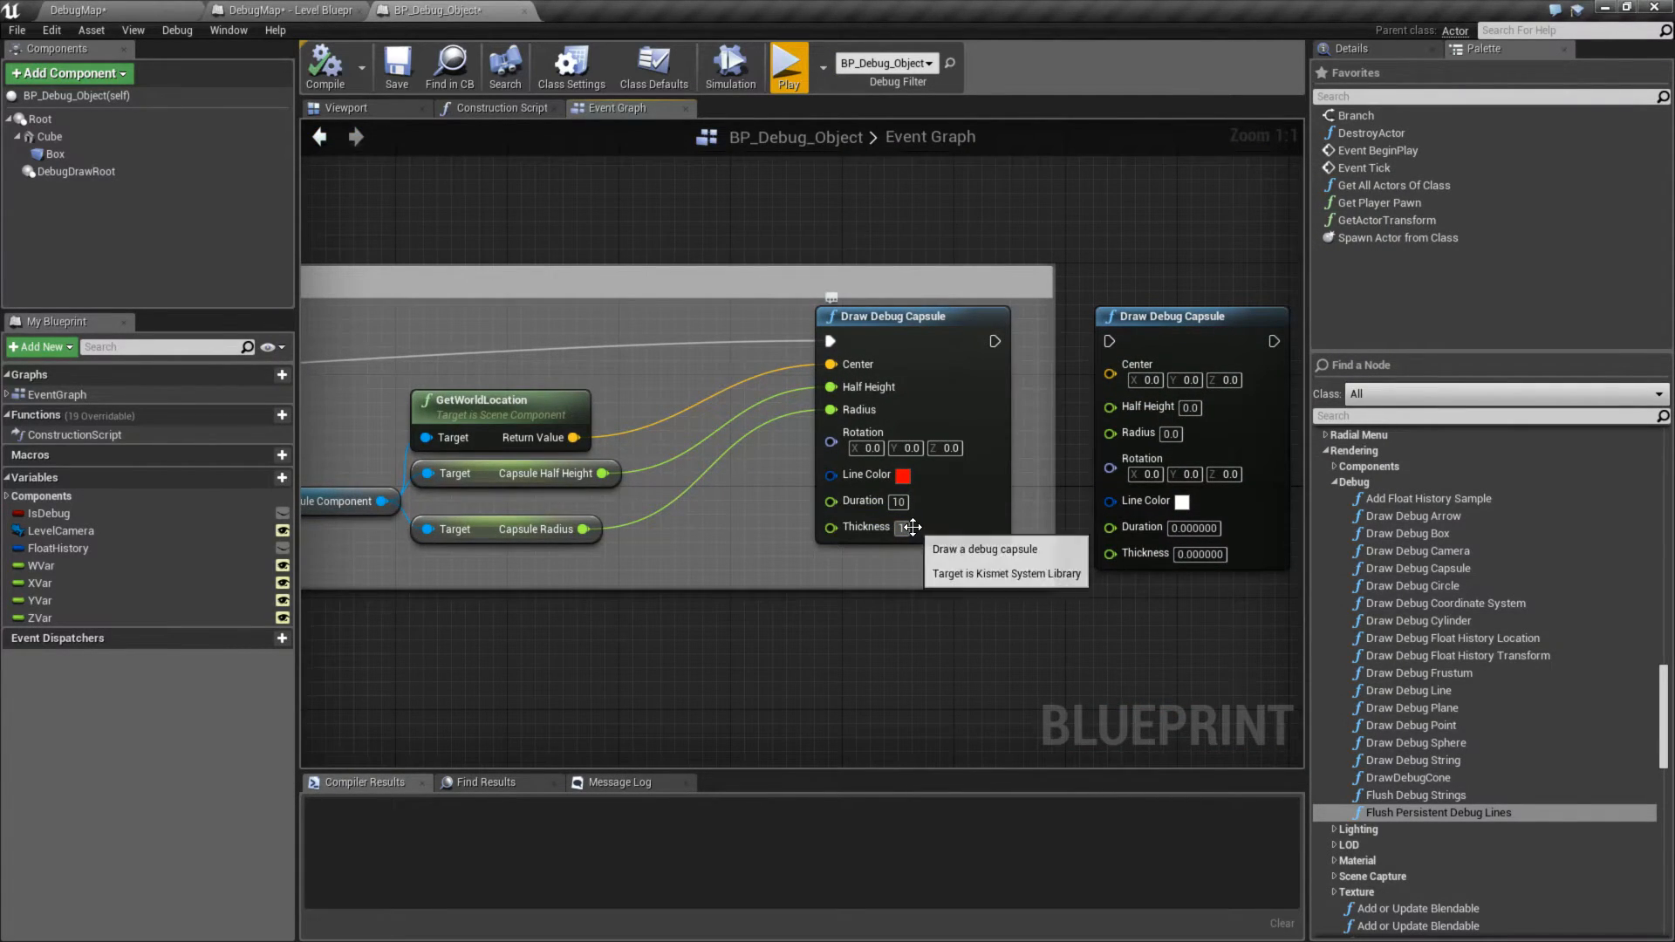
# Set Thickness to 10 on the capsule node and run the level to preview the red capsule.
pyautogui.click(787, 61)
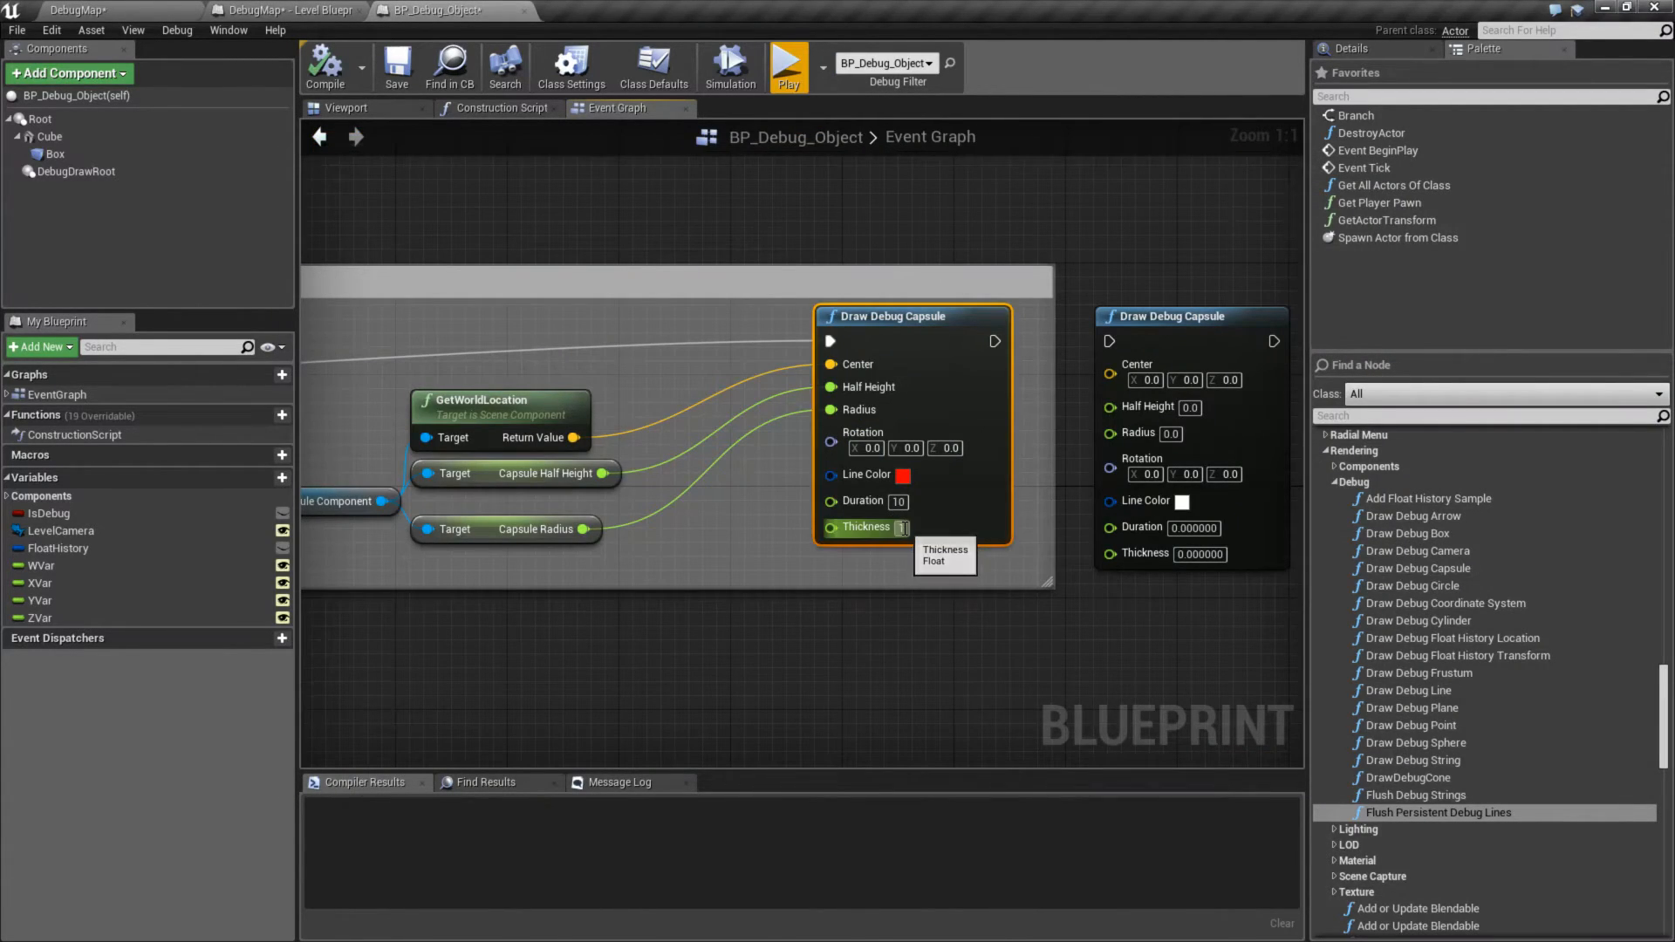
pyautogui.click(896, 315)
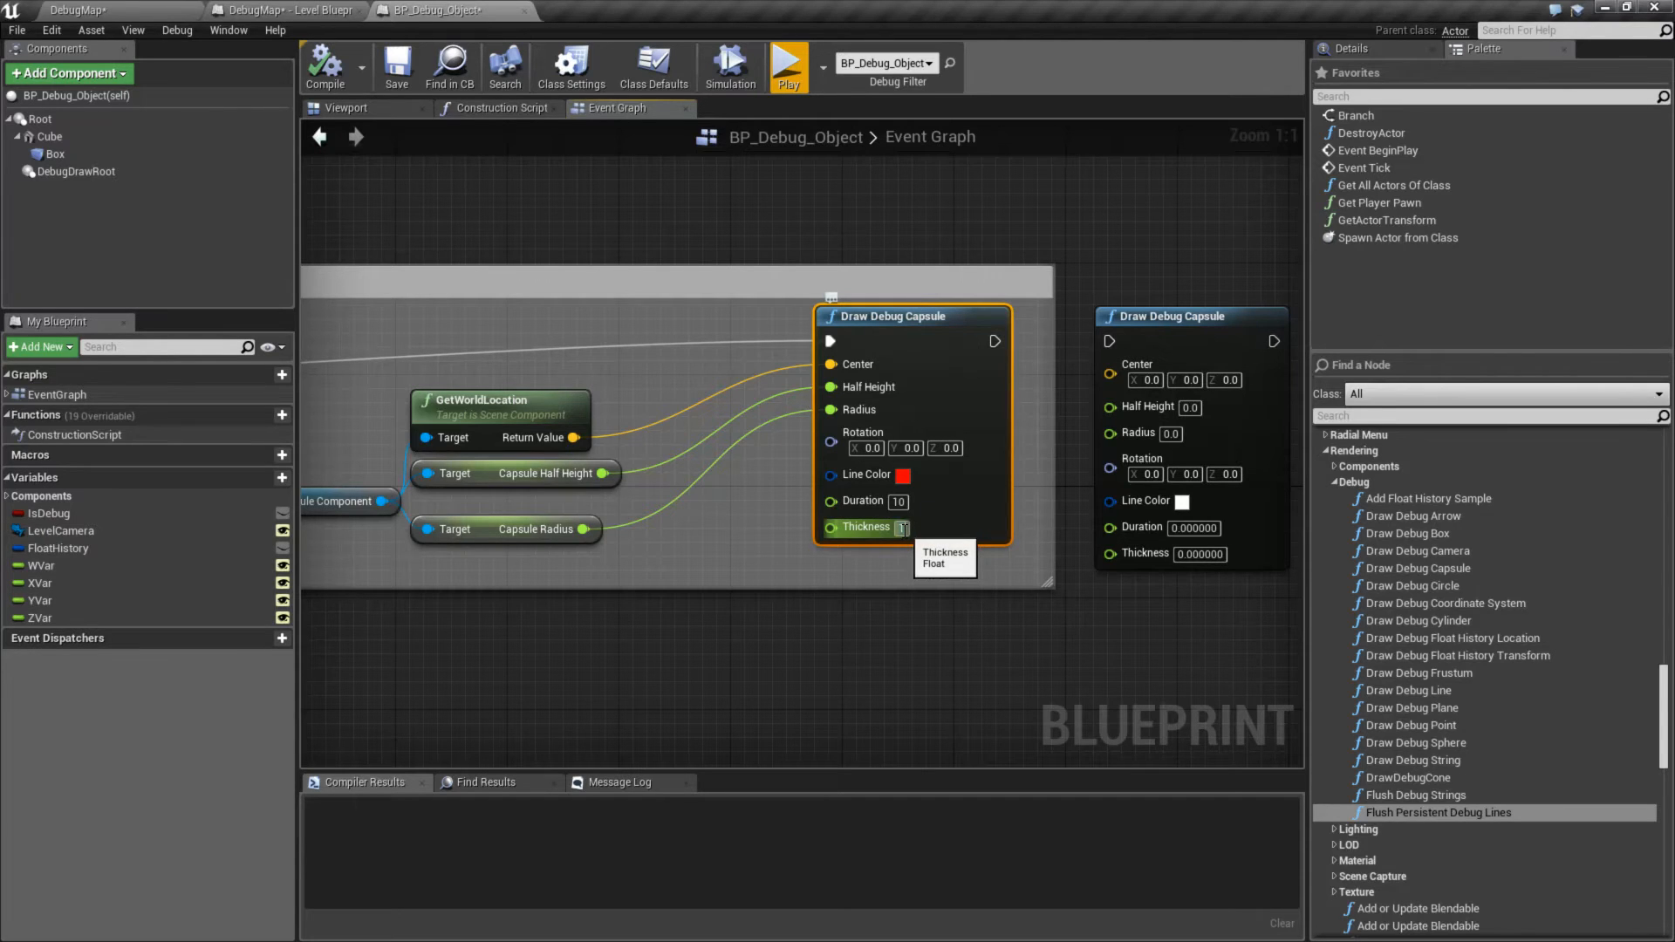
pyautogui.click(787, 63)
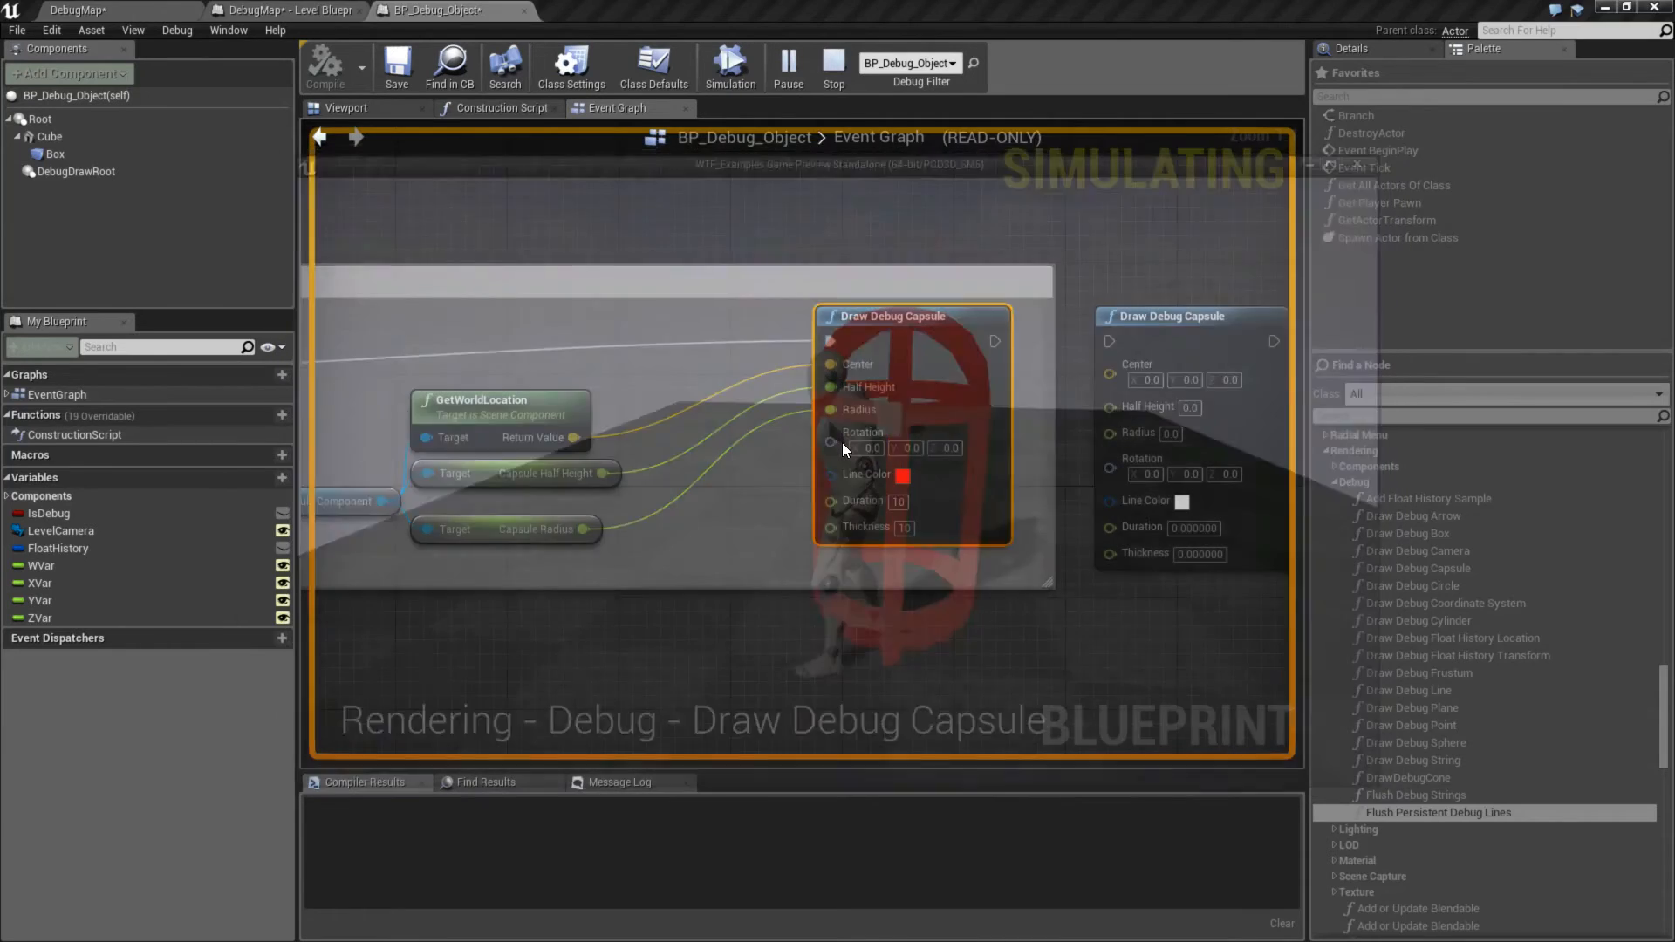
pyautogui.click(832, 66)
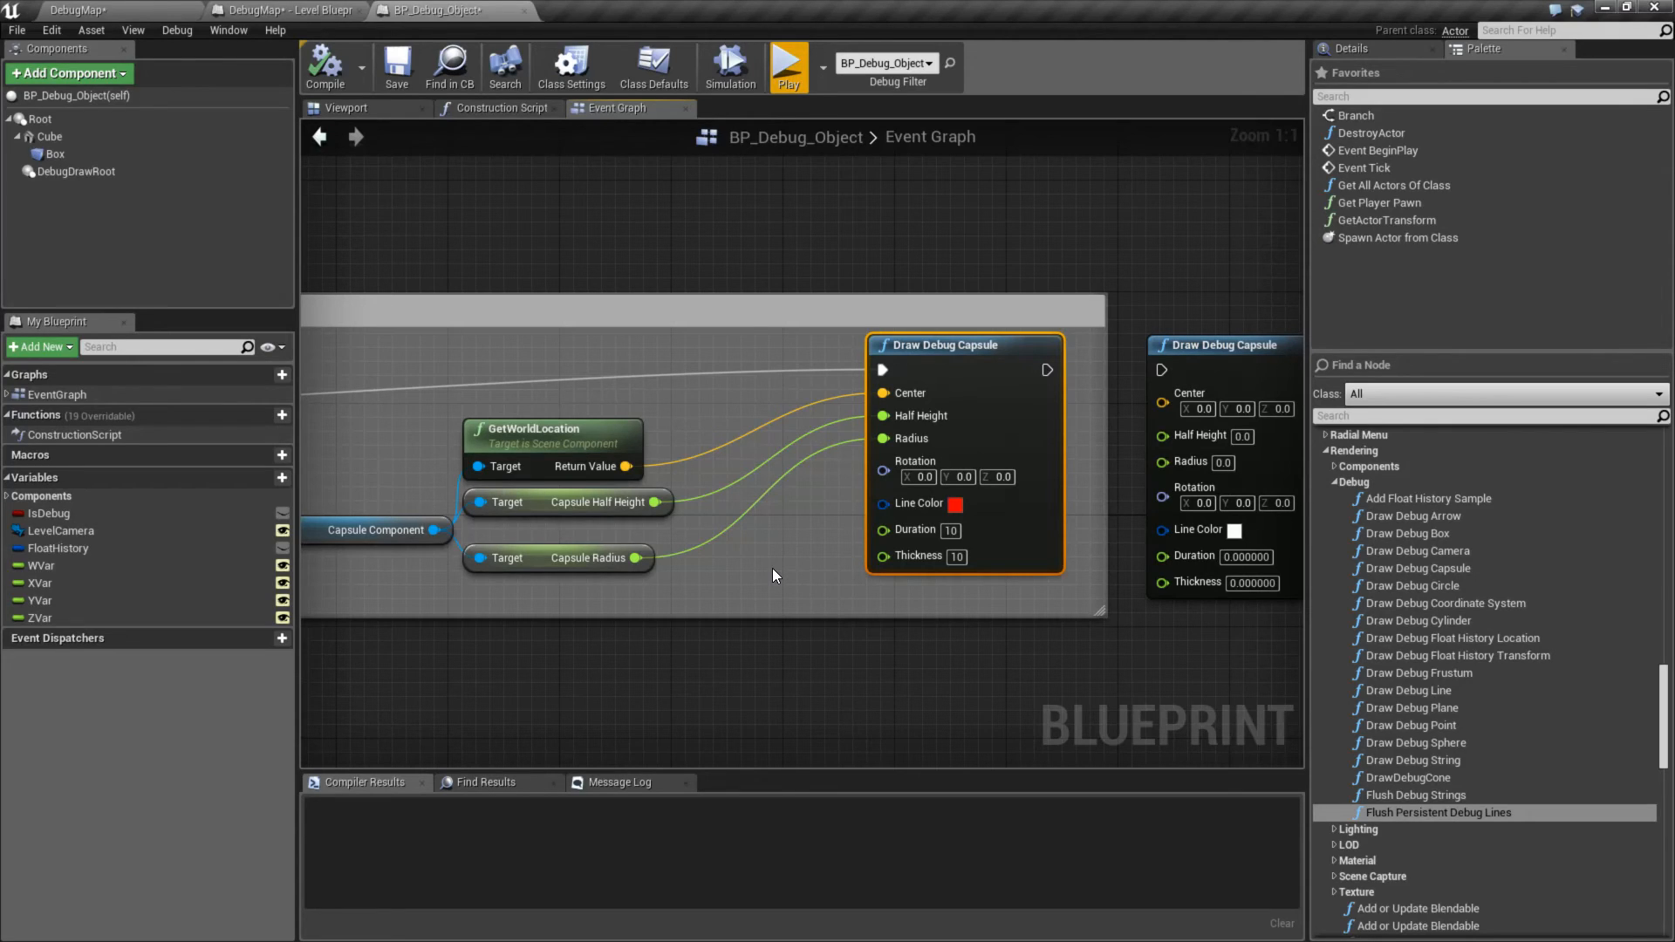
pyautogui.moveTo(1118, 629)
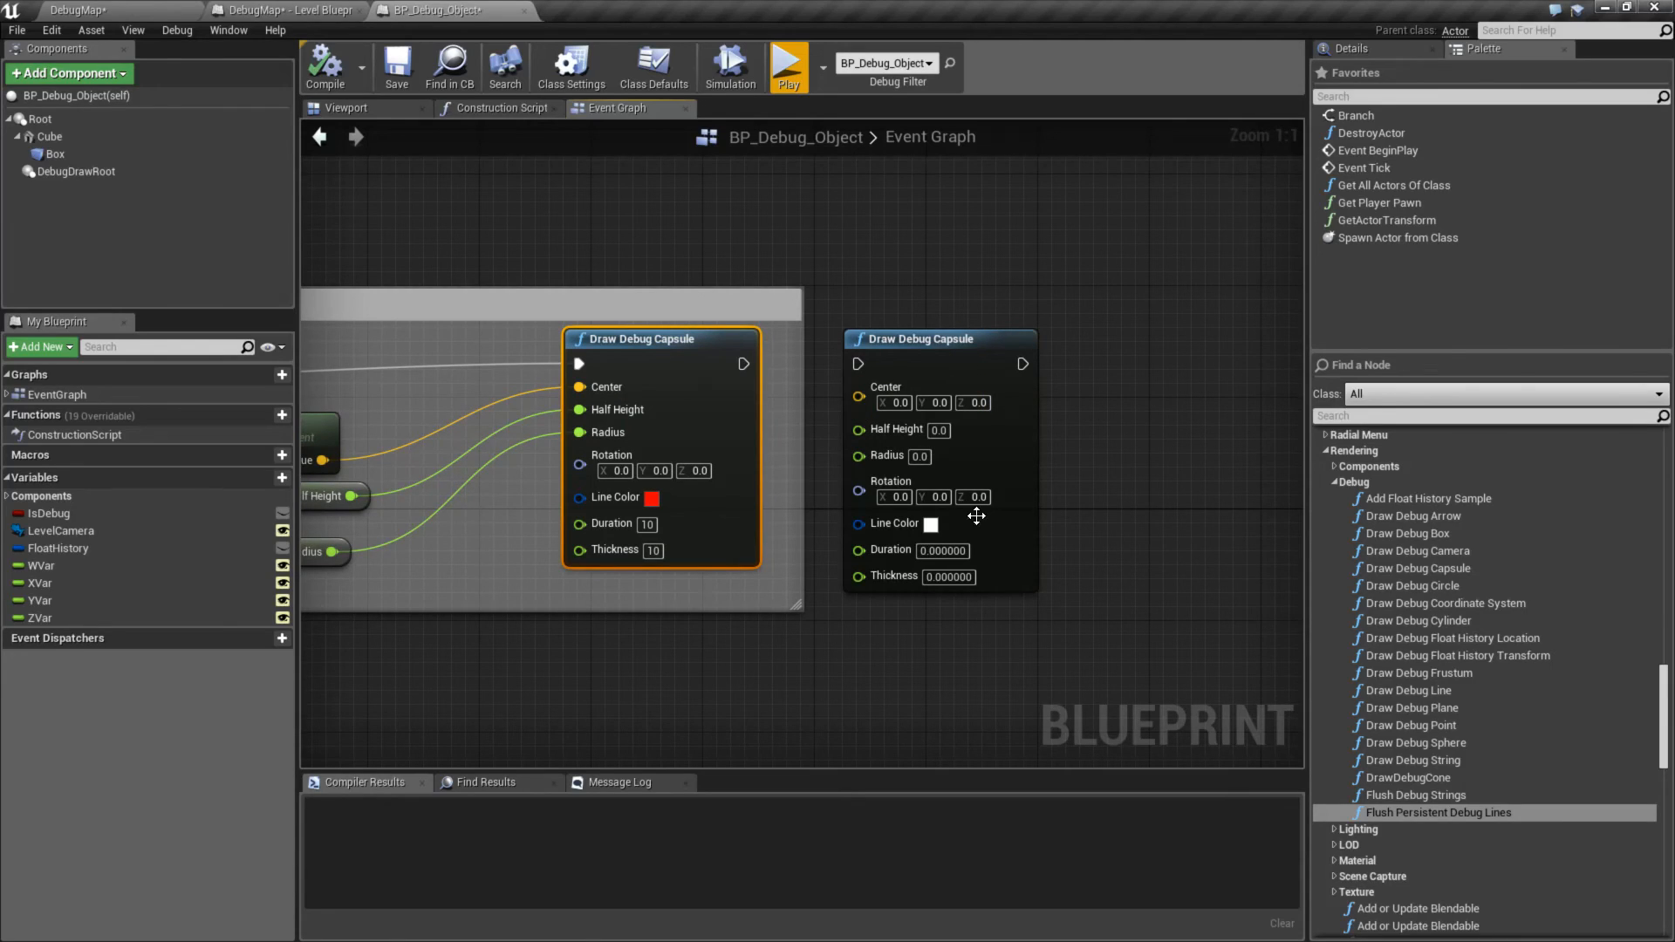
pyautogui.moveTo(1092, 518)
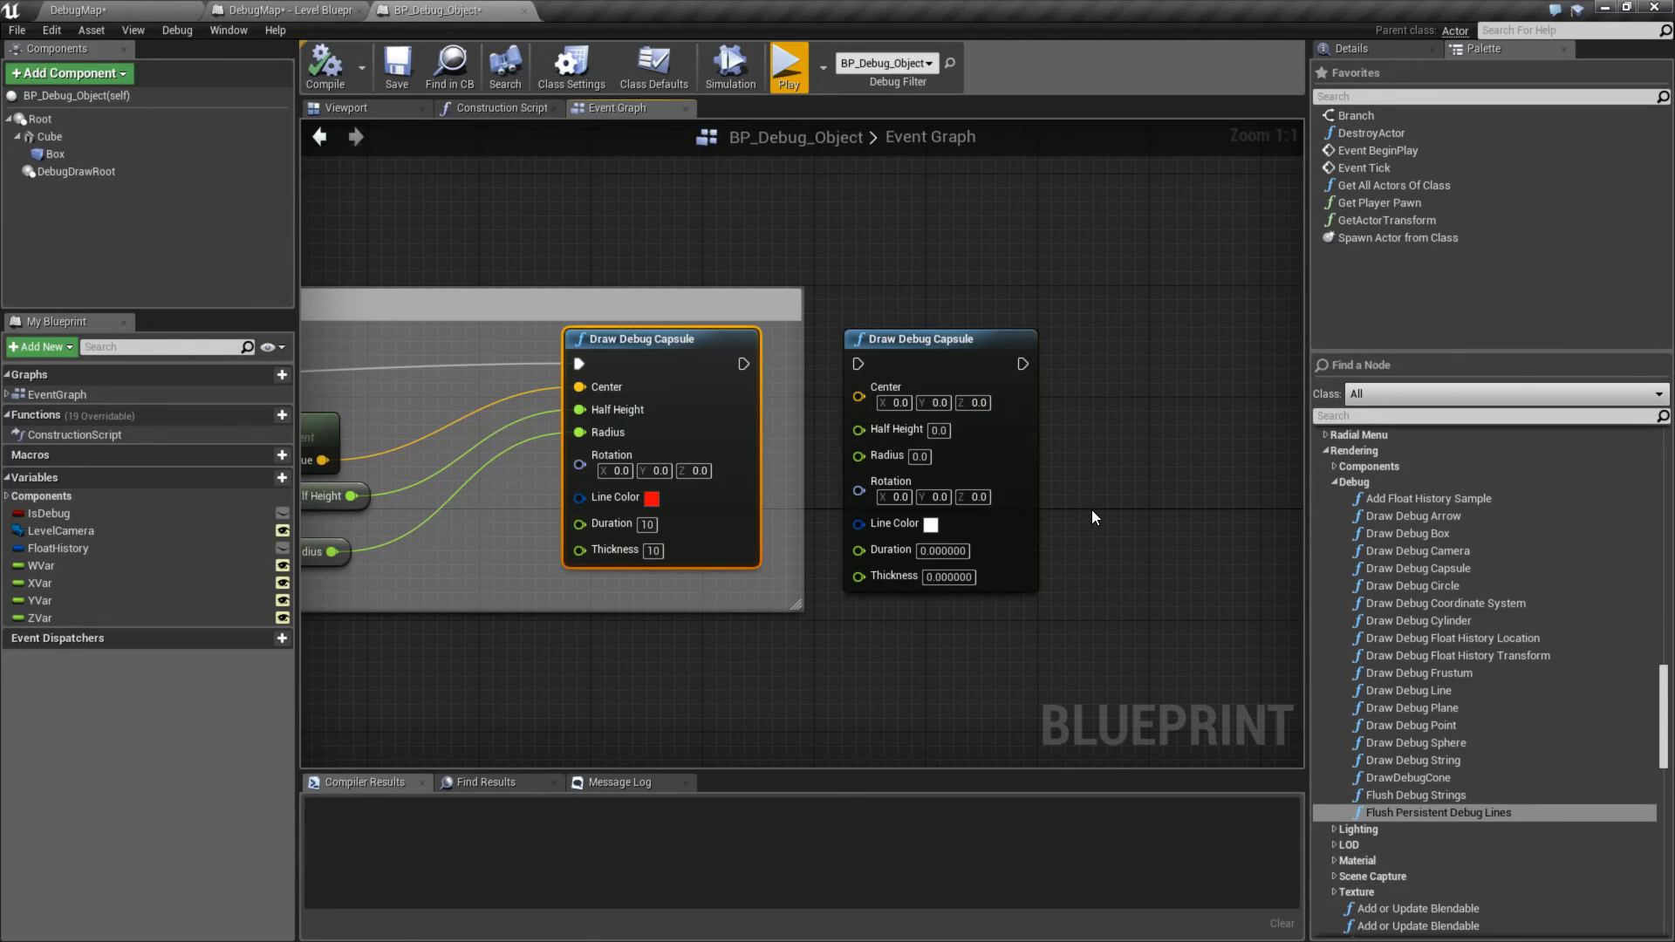